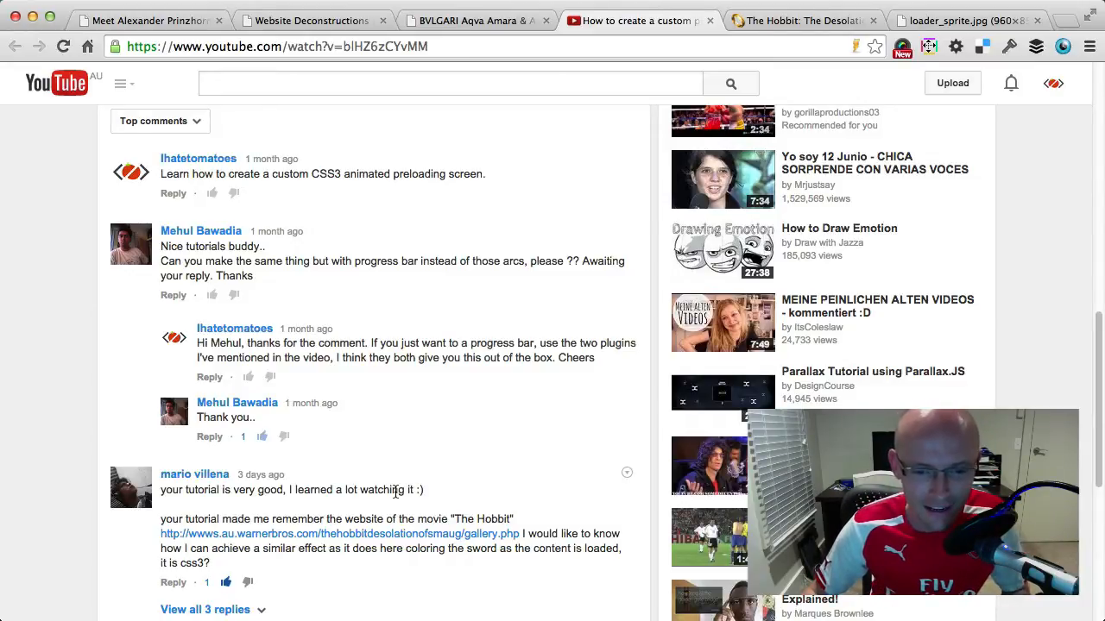
- Scroll The Hobbit gallery.php page while its sword loader sprite fills in
scroll(down, 3)
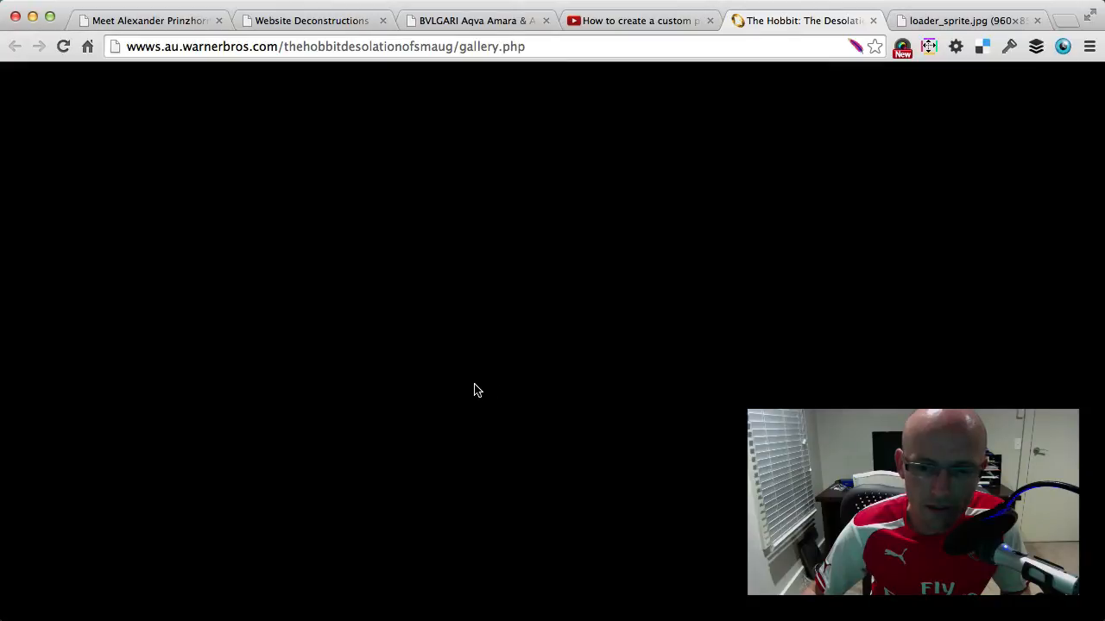
mouse_move(481, 388)
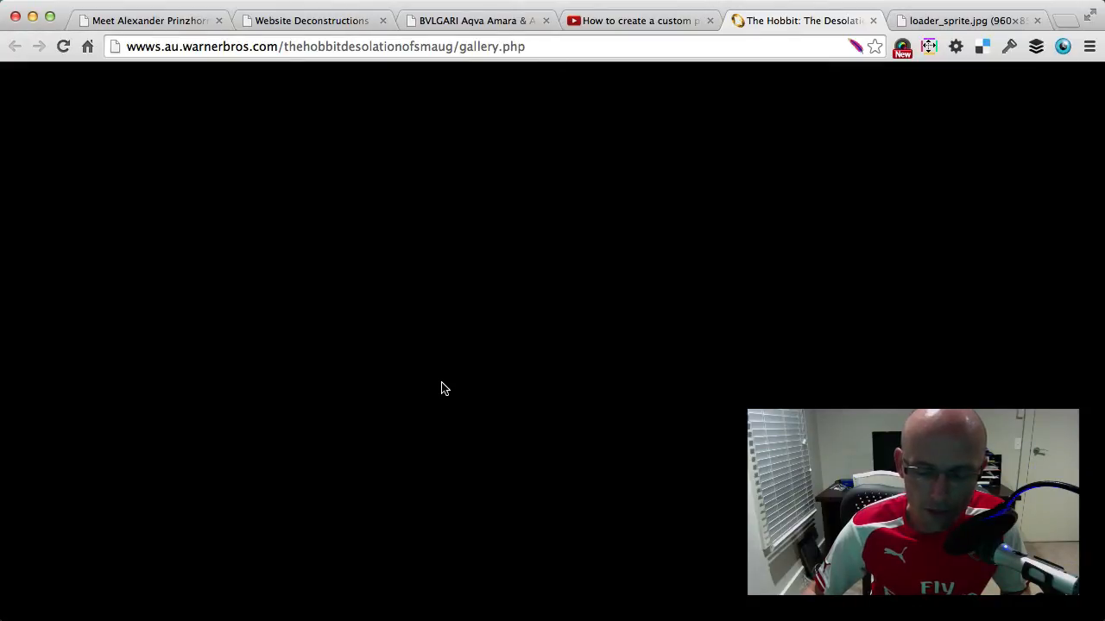
mouse_move(448, 387)
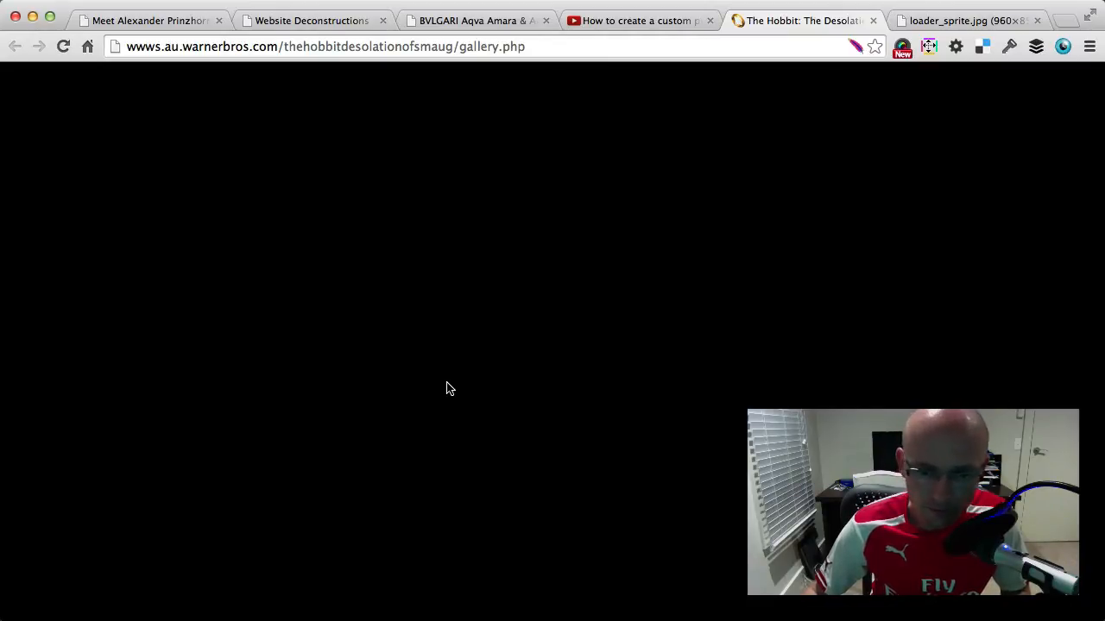
mouse_move(652, 229)
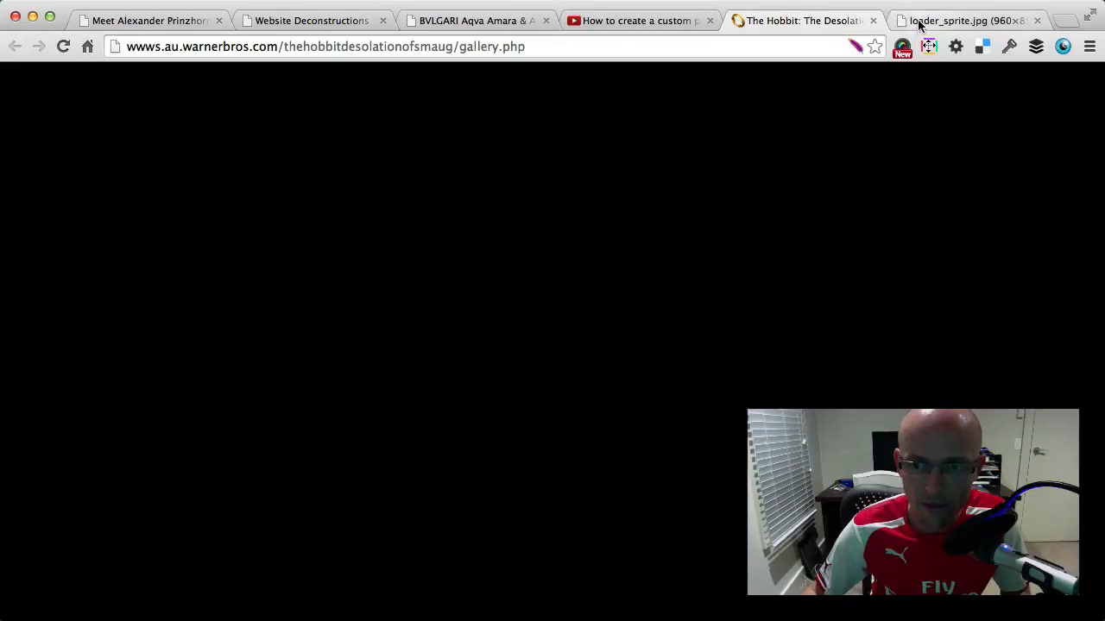
mouse_move(803, 177)
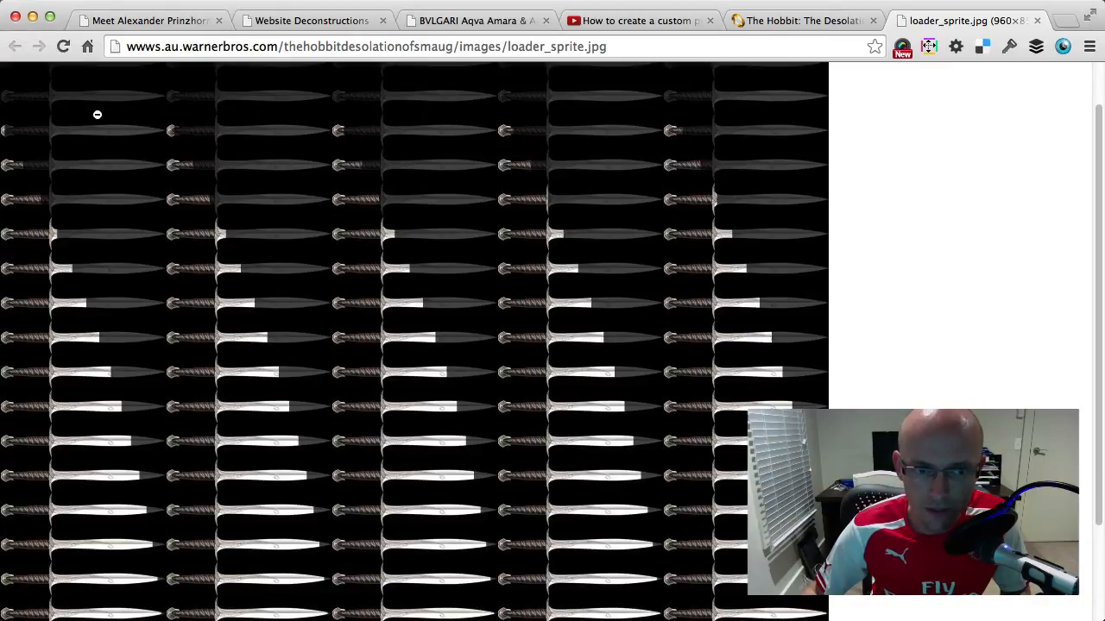
- Scroll the loader_sprite.jpg image of sword rows, then switch to the loaded gallery tab
scroll(down, 3)
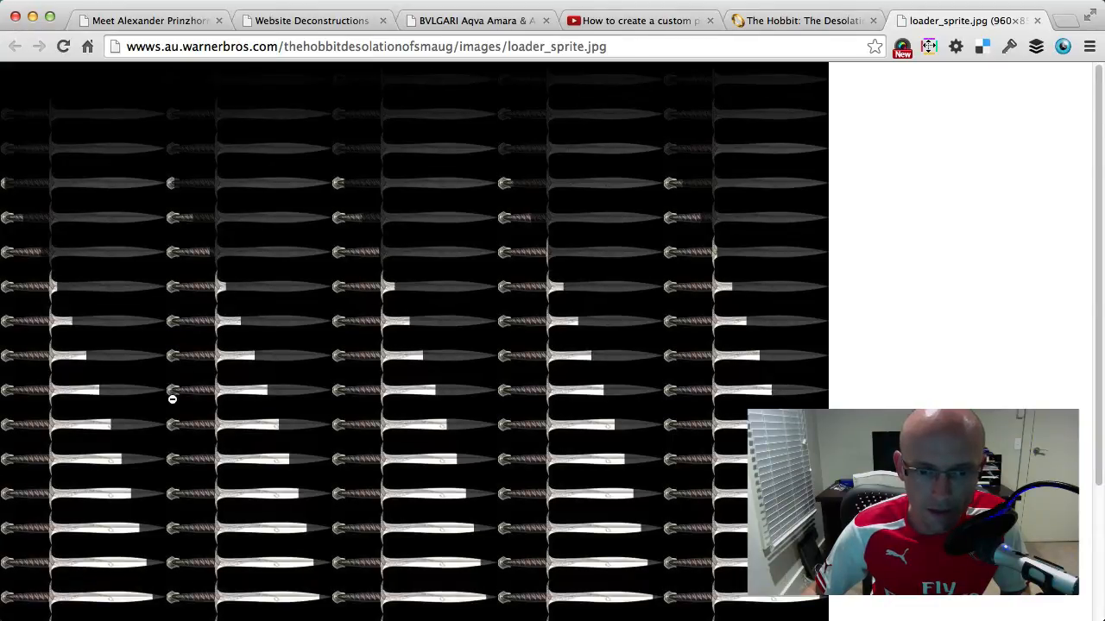
click(811, 19)
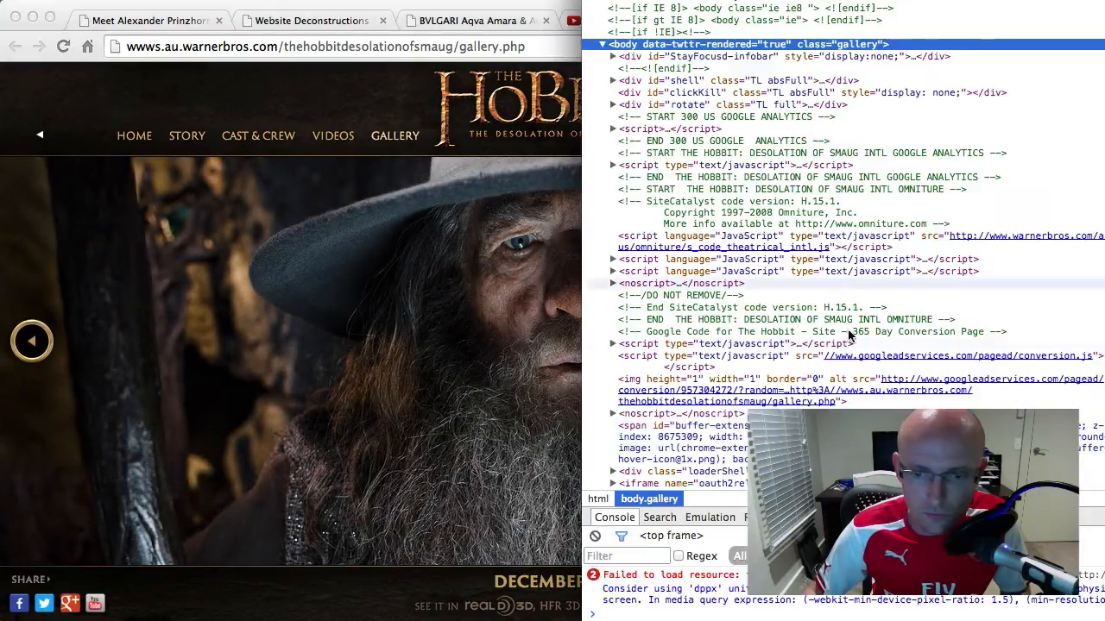
- Scroll the gallery page's HTML markup in the DevTools Elements panel
scroll(down, 3)
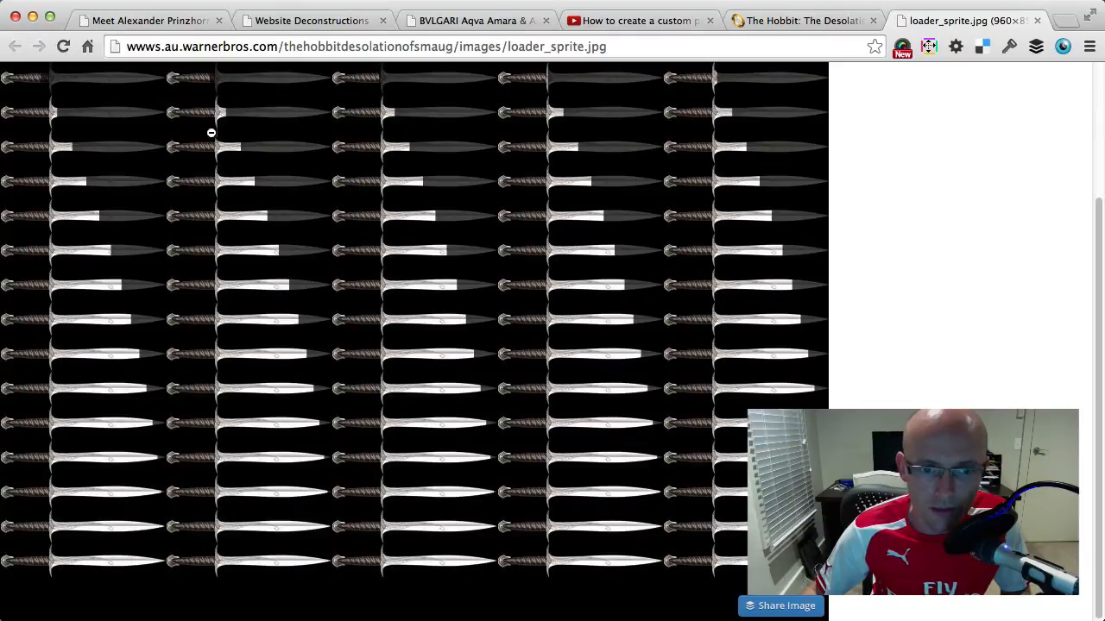
mouse_move(611, 492)
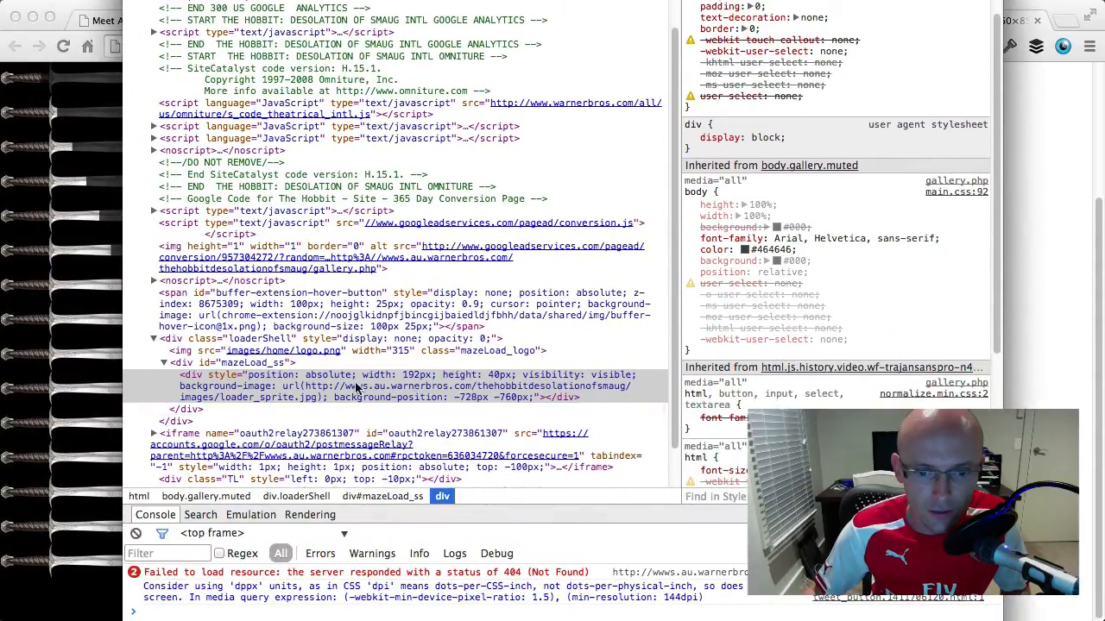
- Expand div.loaderShell > div#mazeLoad_ss and select its inner div showing the sprite background
click(357, 387)
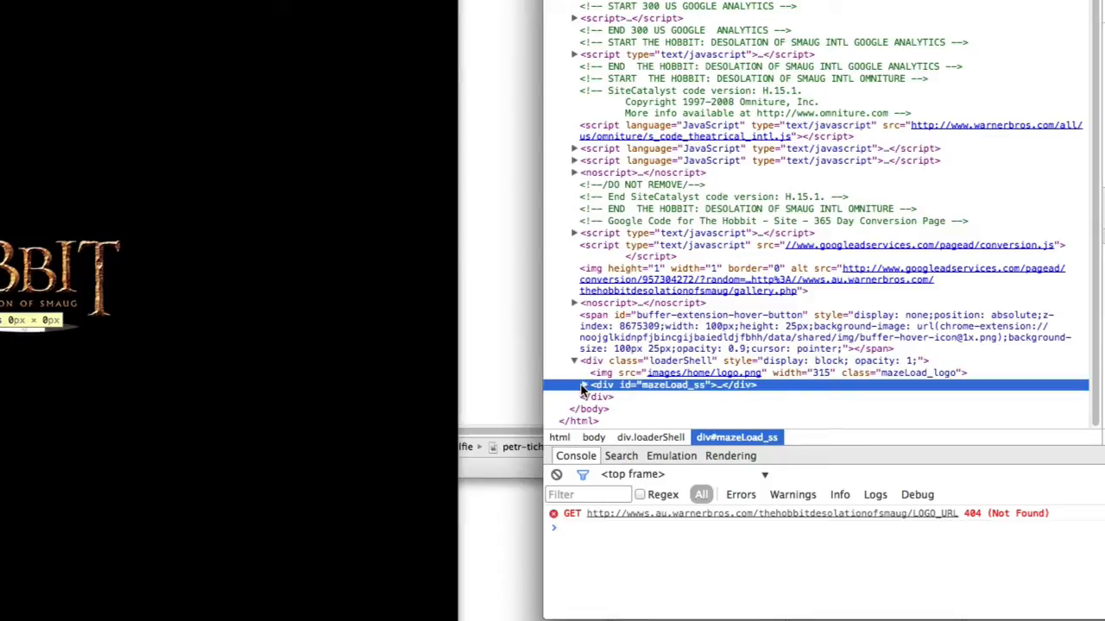
click(583, 385)
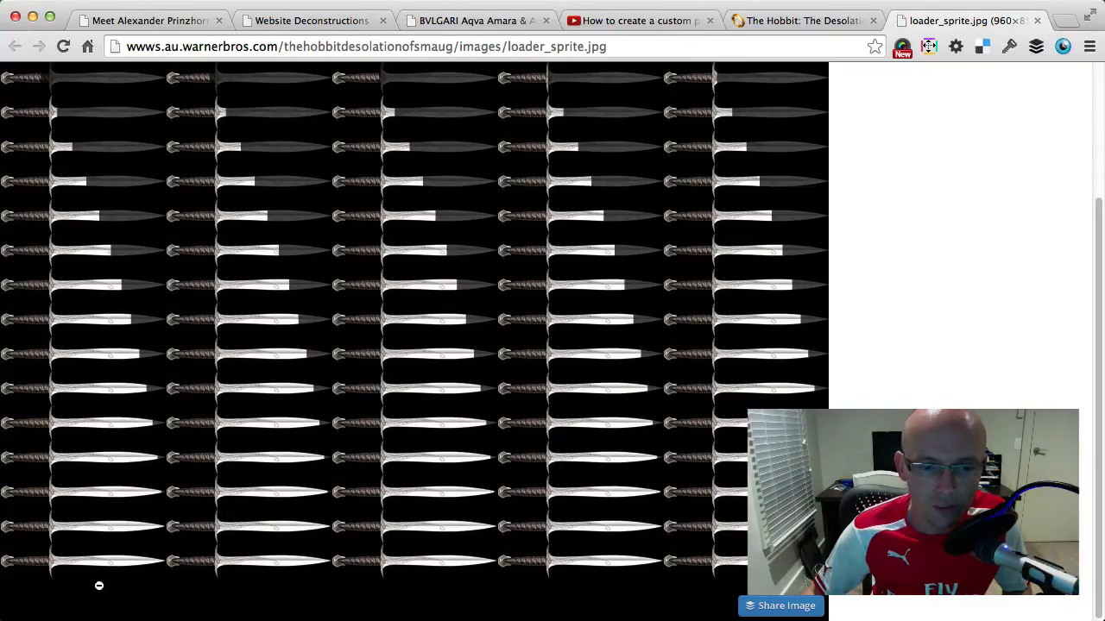
mouse_move(713, 221)
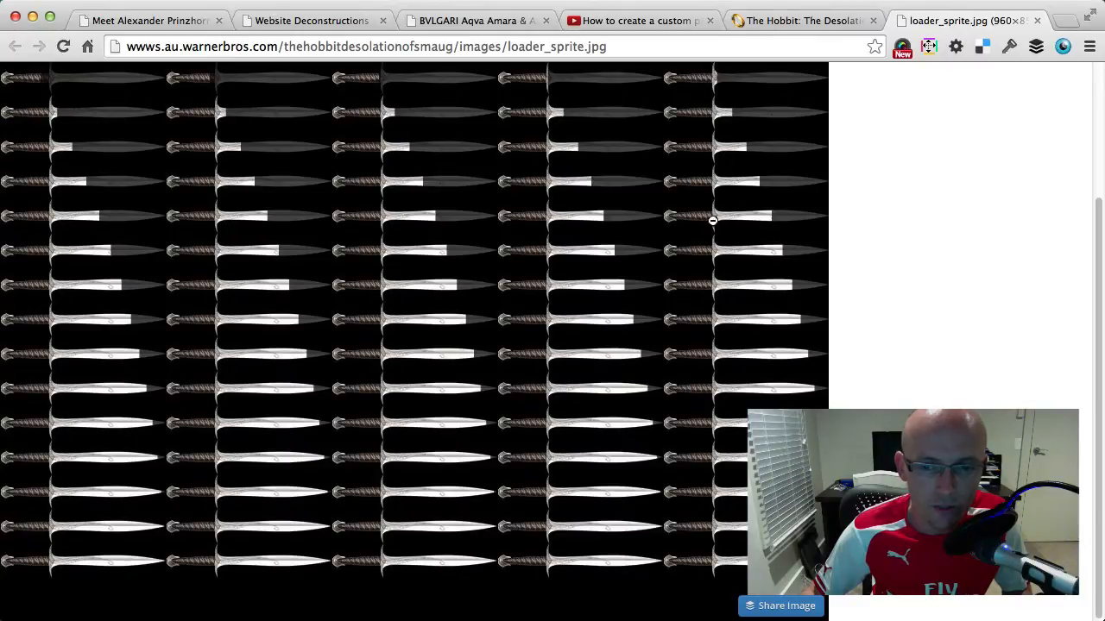
mouse_move(80, 88)
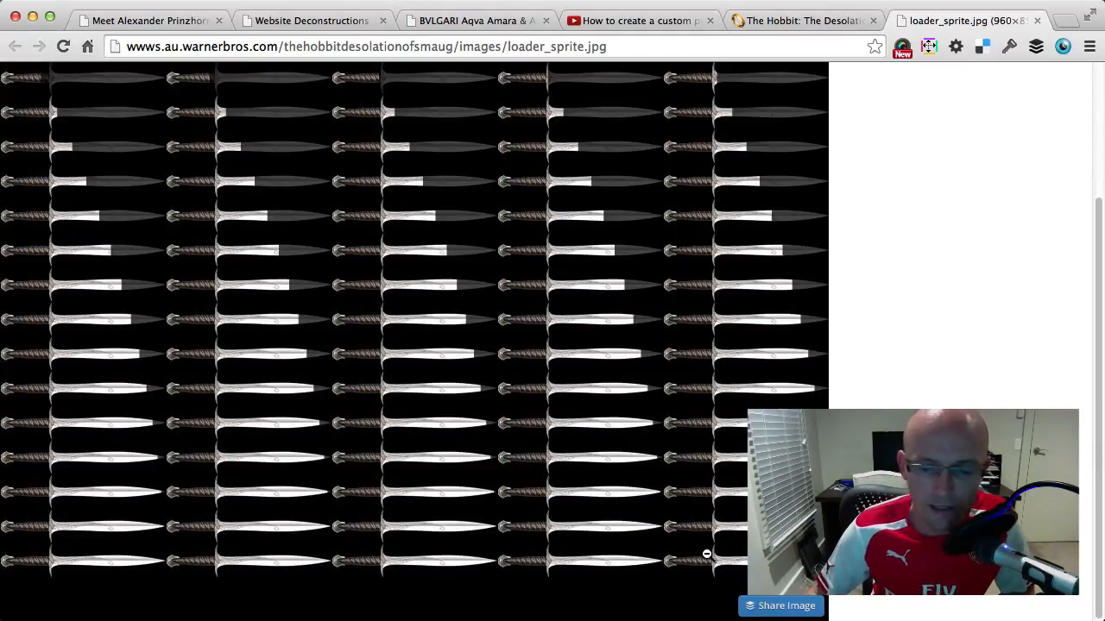
mouse_move(670, 563)
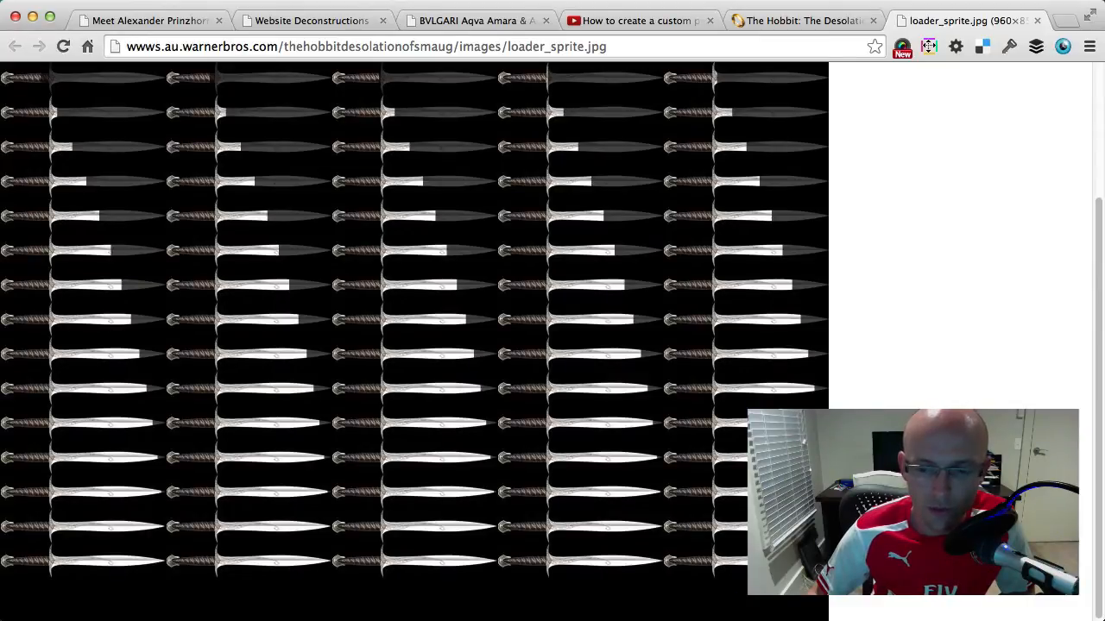
- Scroll the sprite image, then scroll the YouTube video's comments about the Hobbit preloader
scroll(down, 3)
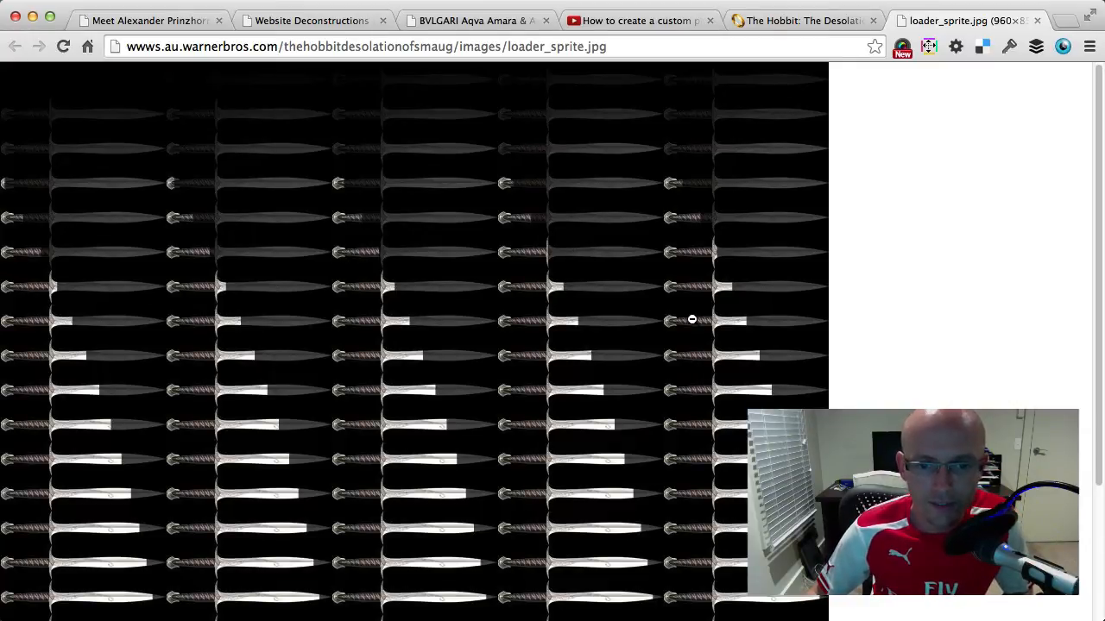
mouse_move(758, 78)
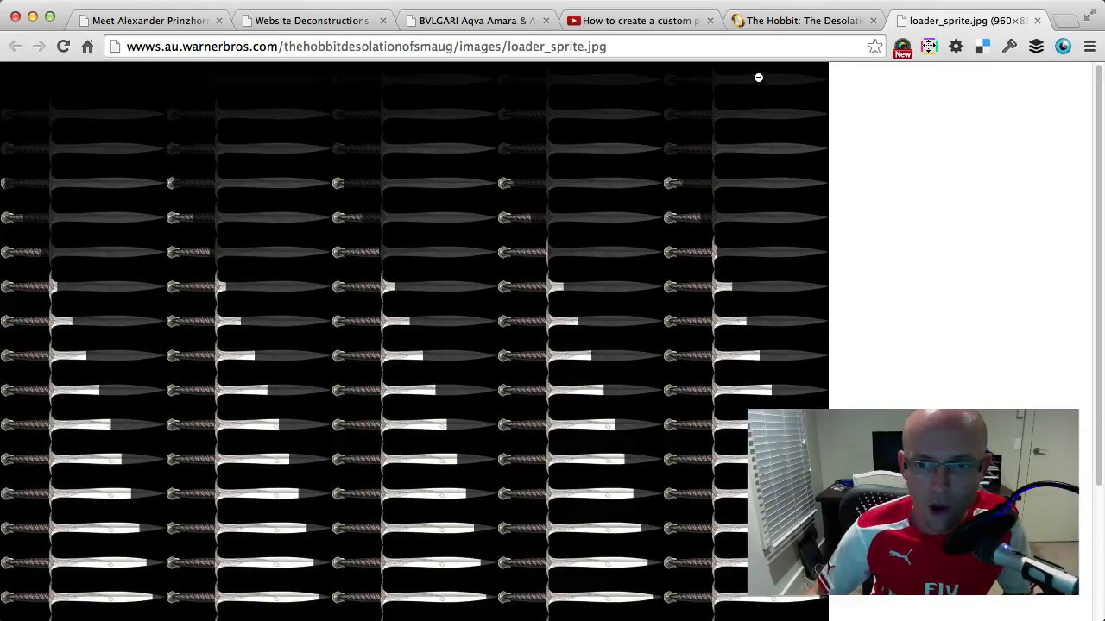
mouse_move(874, 120)
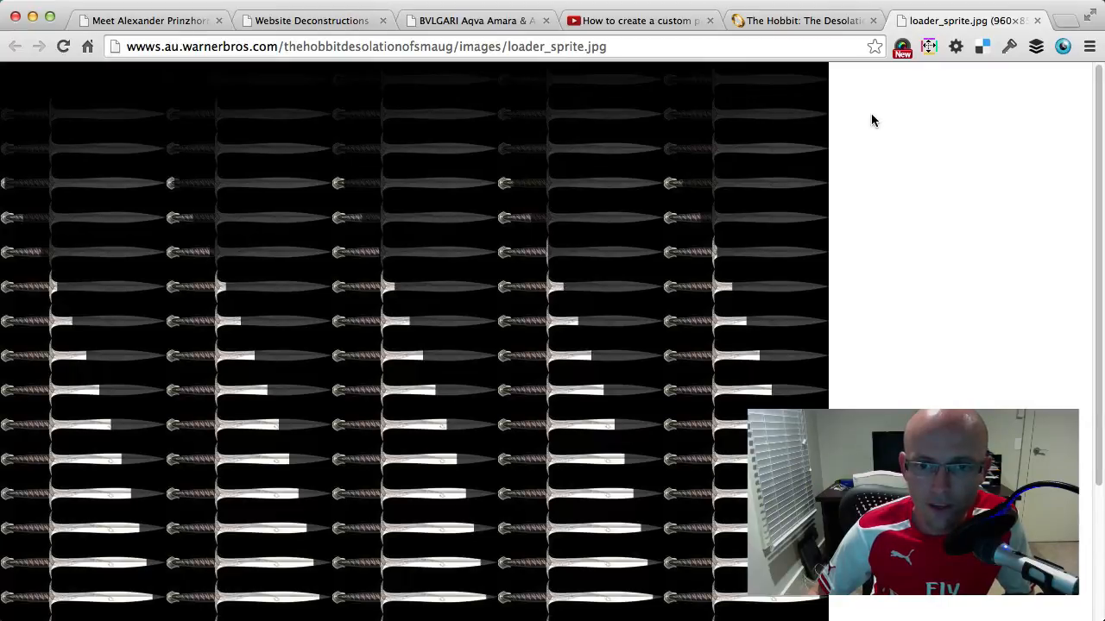
click(648, 20)
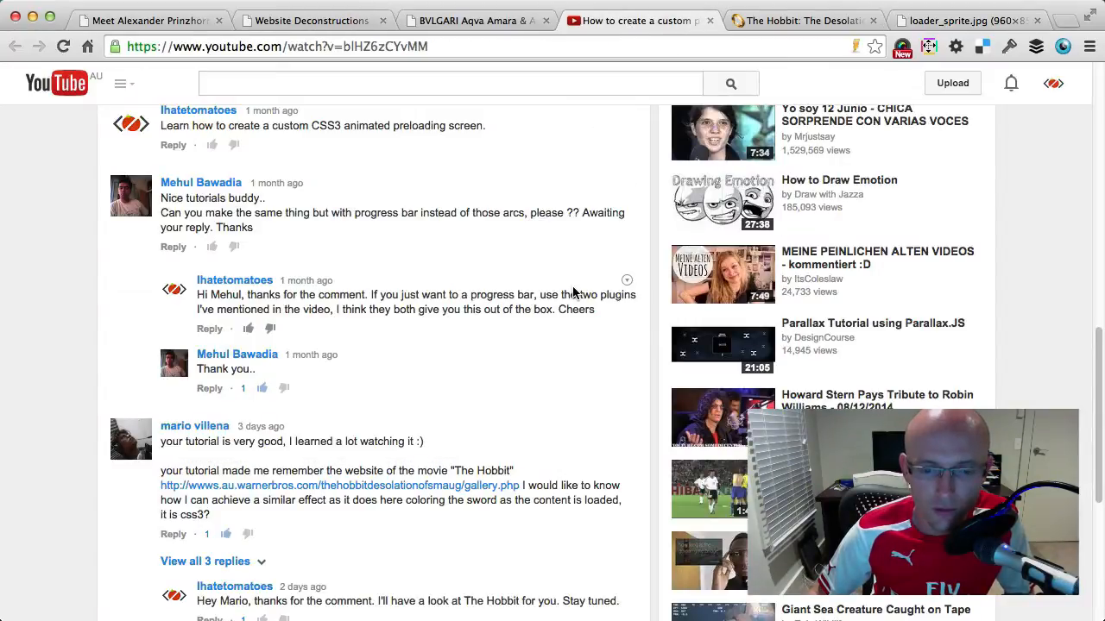
scroll(down, 3)
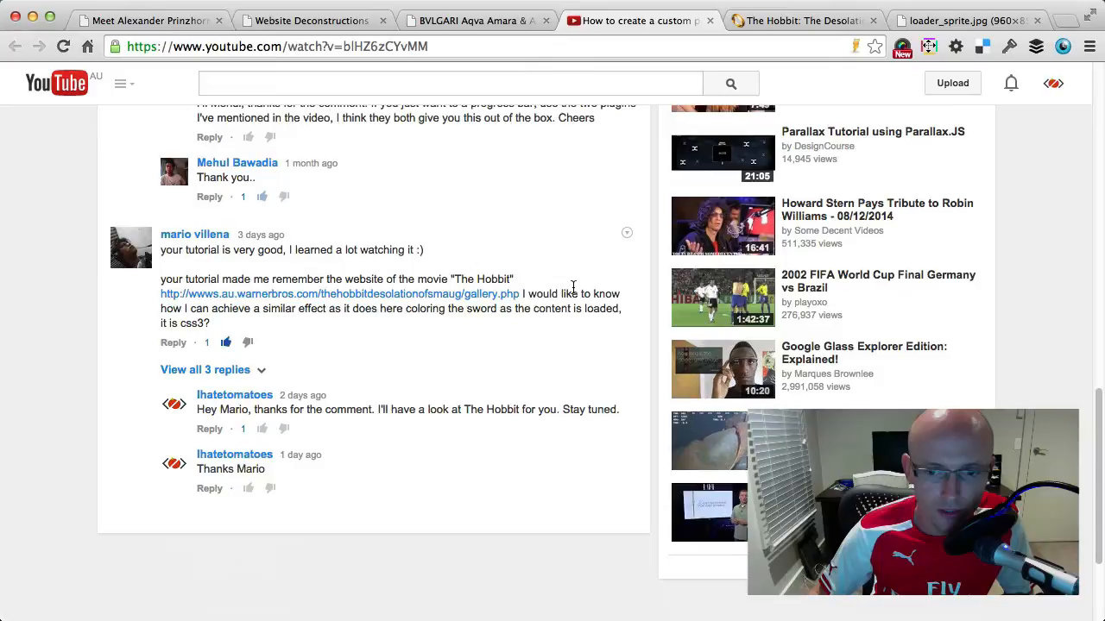